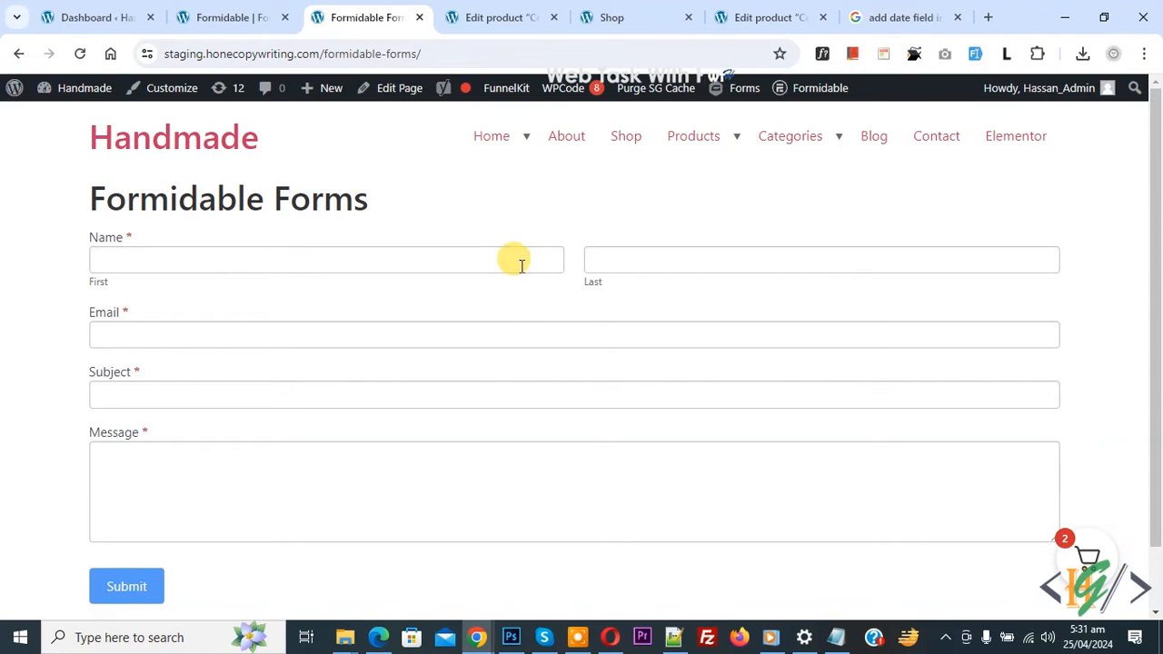
mouse_move(551, 301)
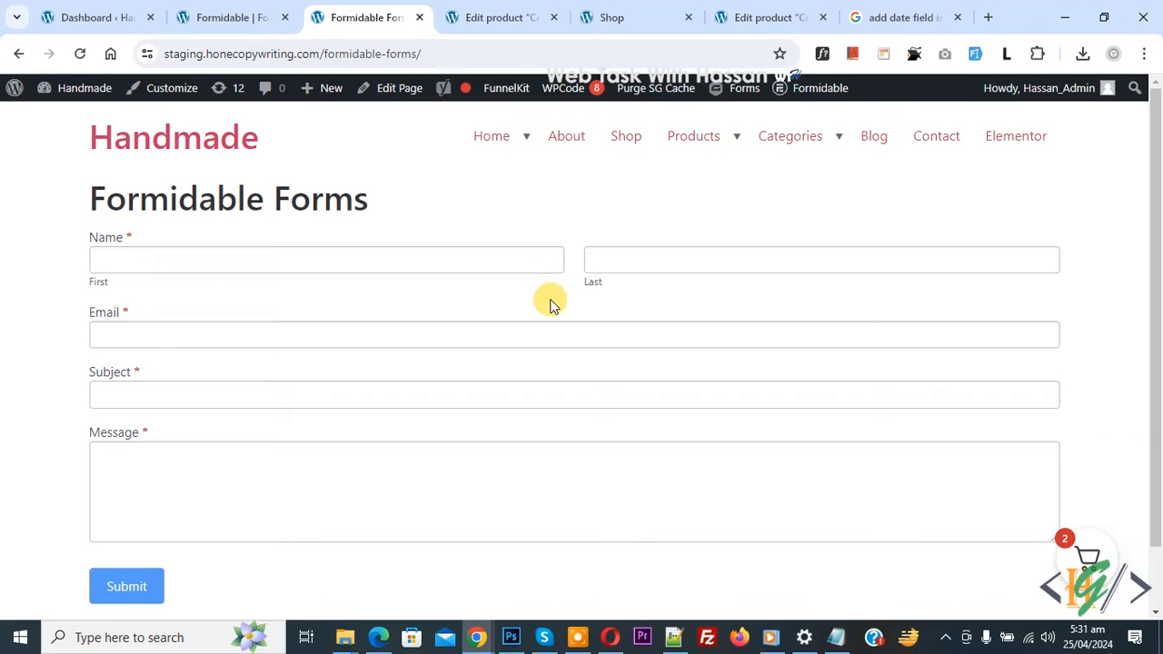
mouse_move(546, 291)
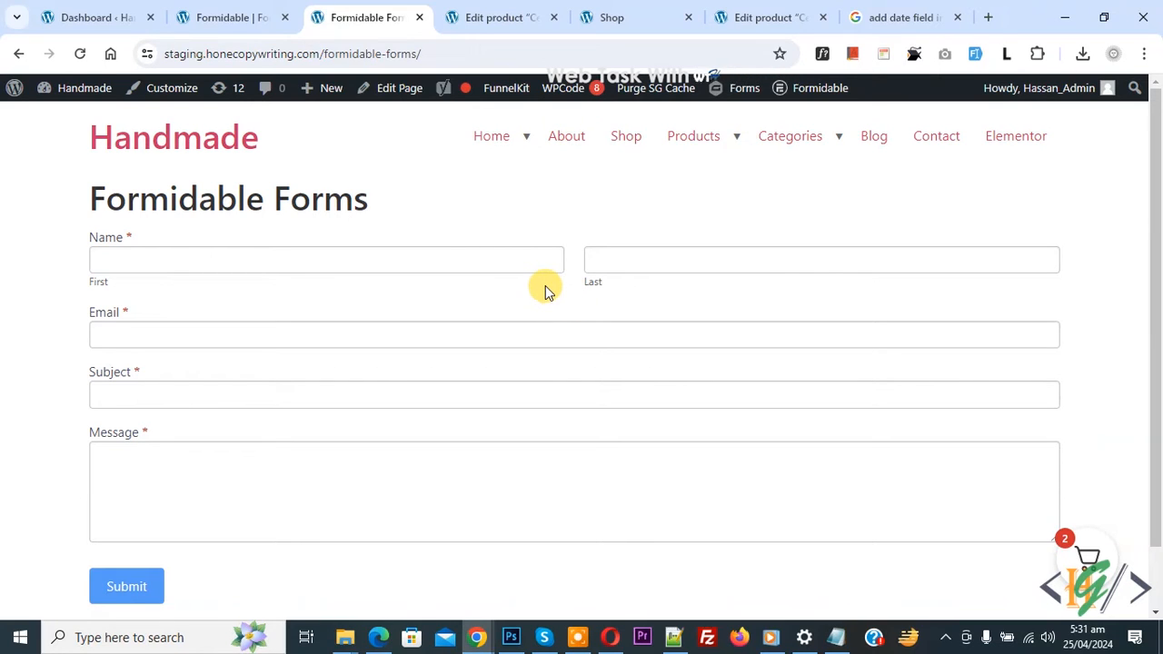
mouse_move(534, 304)
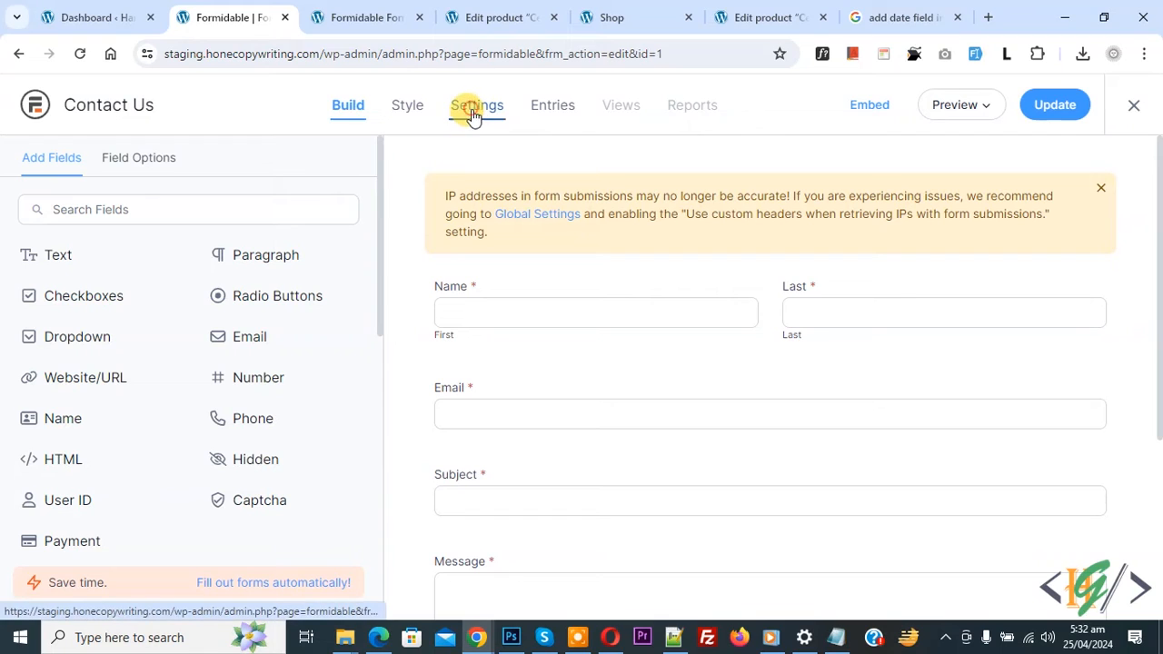
Step: Switch the Contact Us form builder to its Settings tab
click(477, 105)
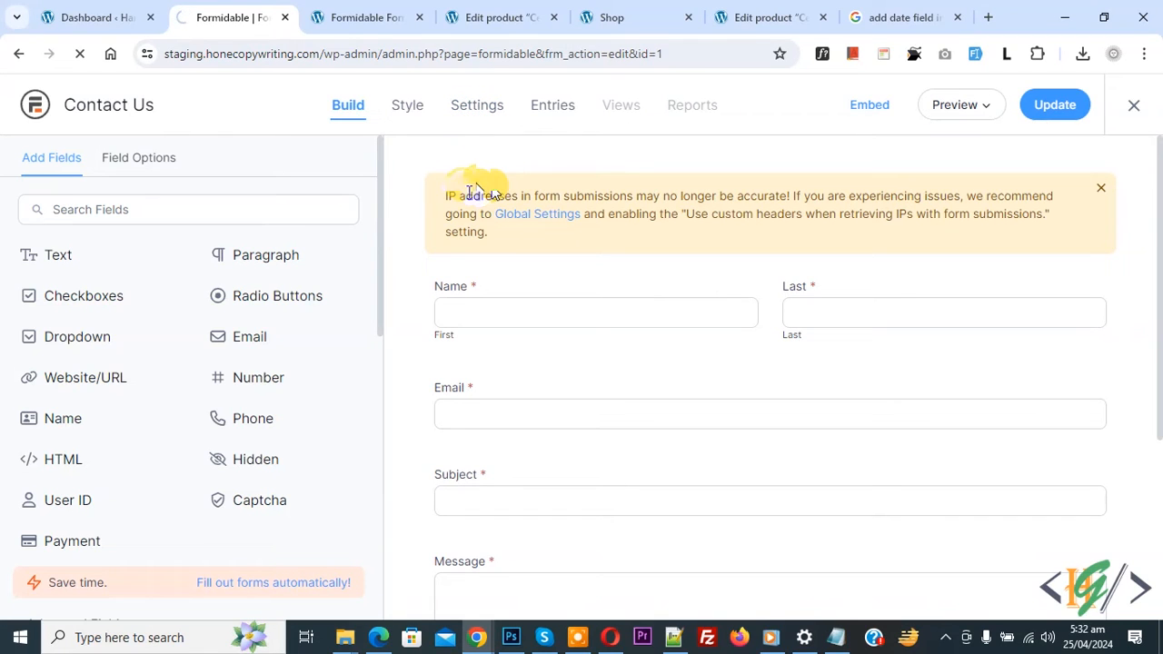
click(476, 105)
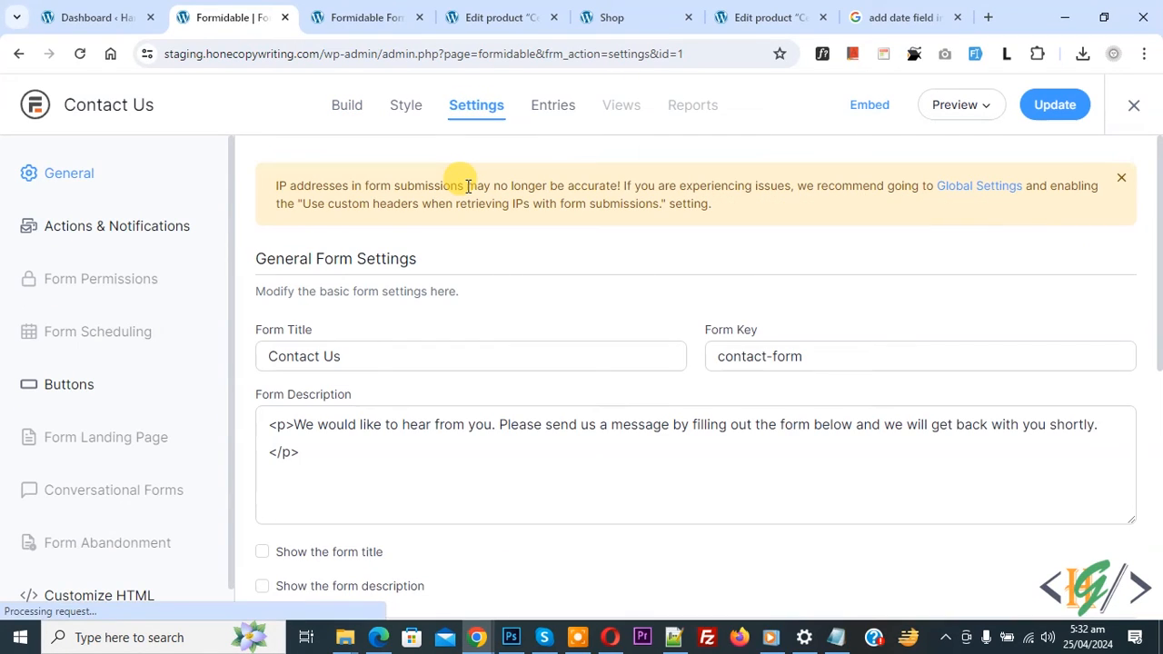
mouse_move(444, 201)
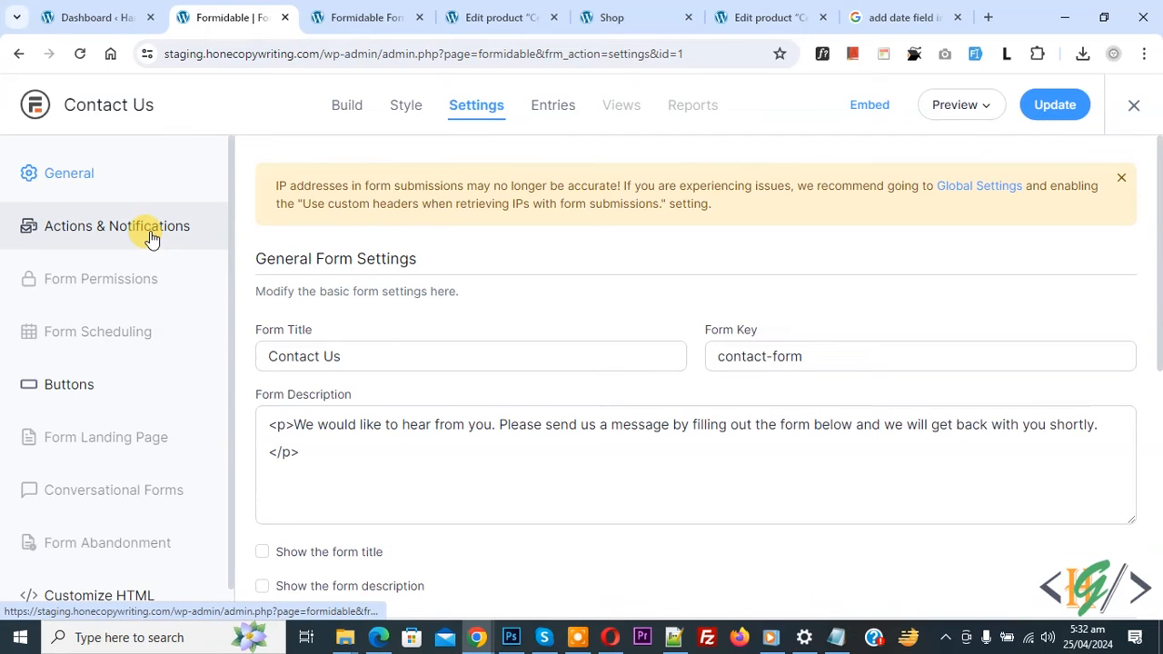
Step: Show the Contact Us form's Actions & Notifications, listing Confirmation and Email Notification
click(117, 226)
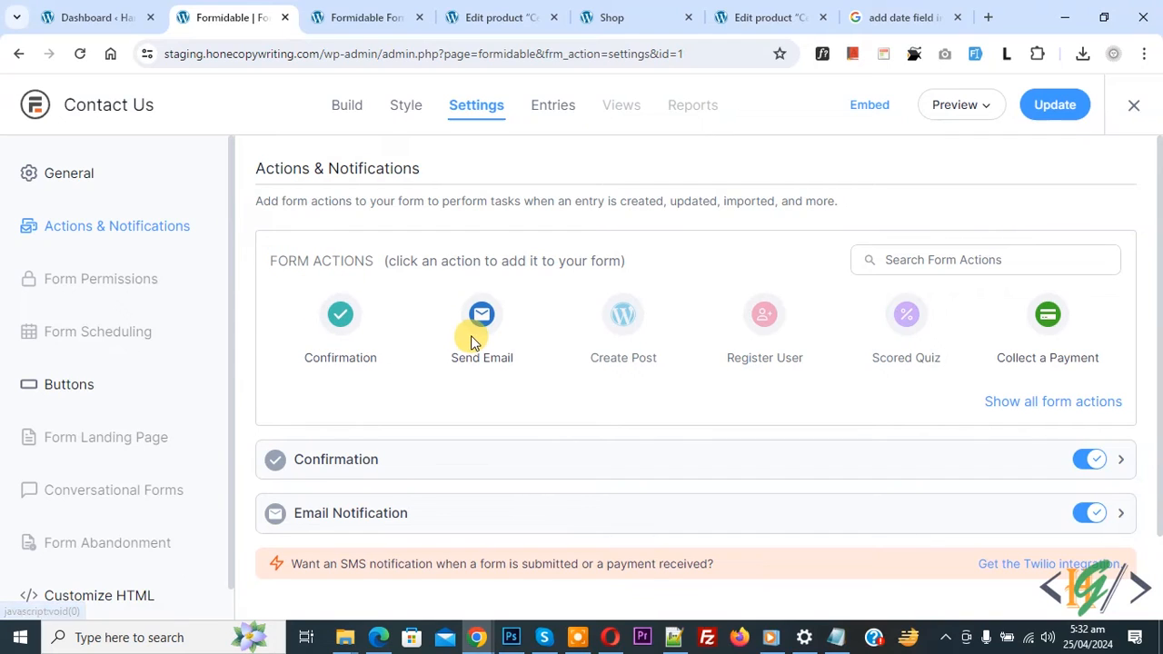
mouse_move(358, 290)
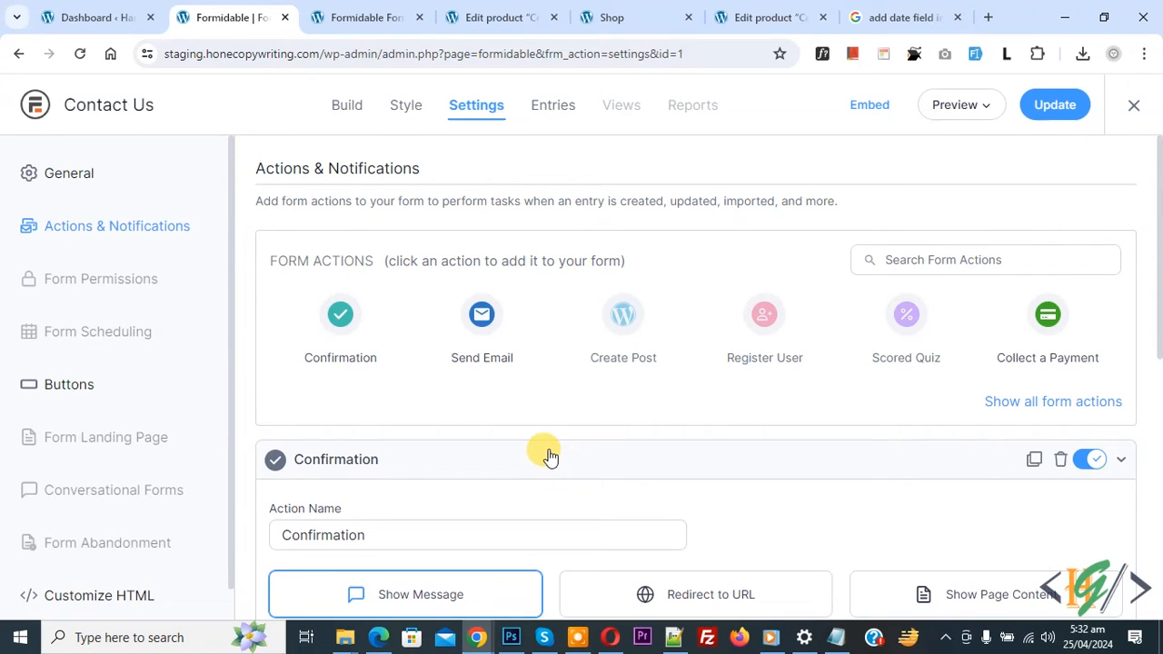
Step: Set the Confirmation action to Show Page Content and view the page list
scroll(down, 3)
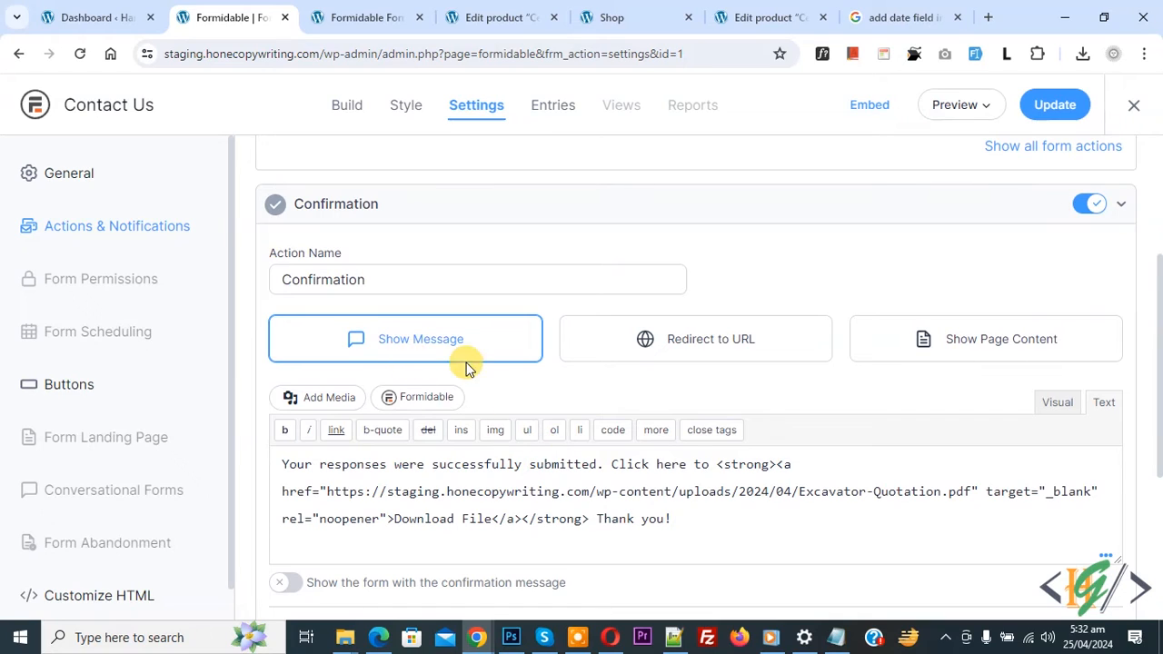
mouse_move(851, 353)
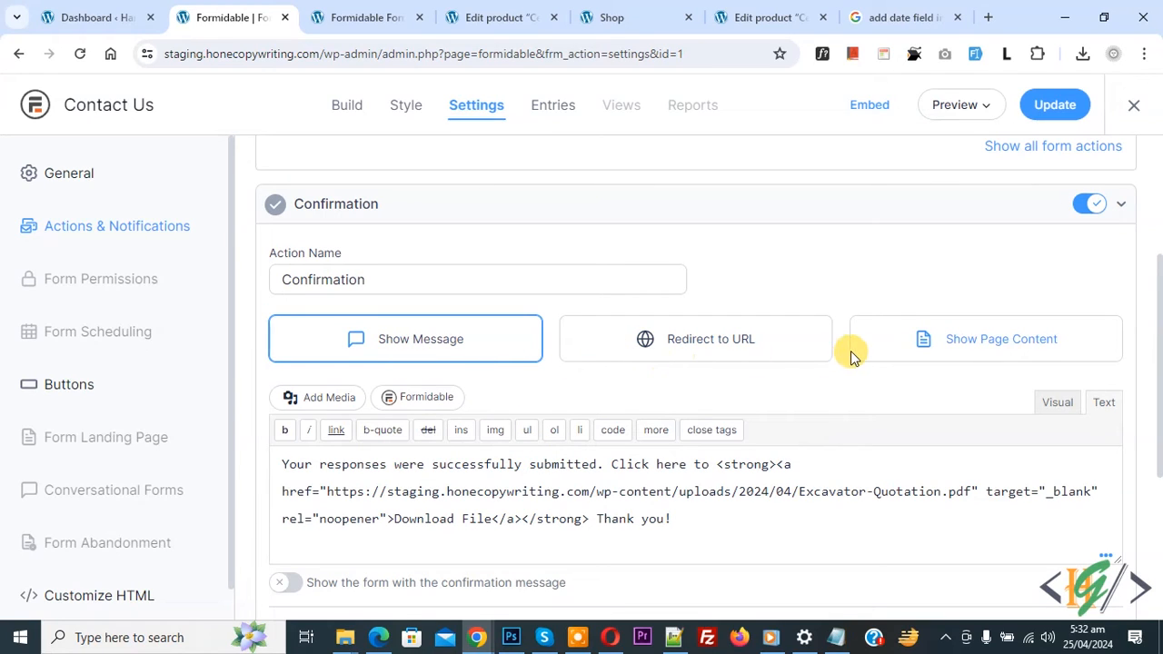
mouse_move(743, 375)
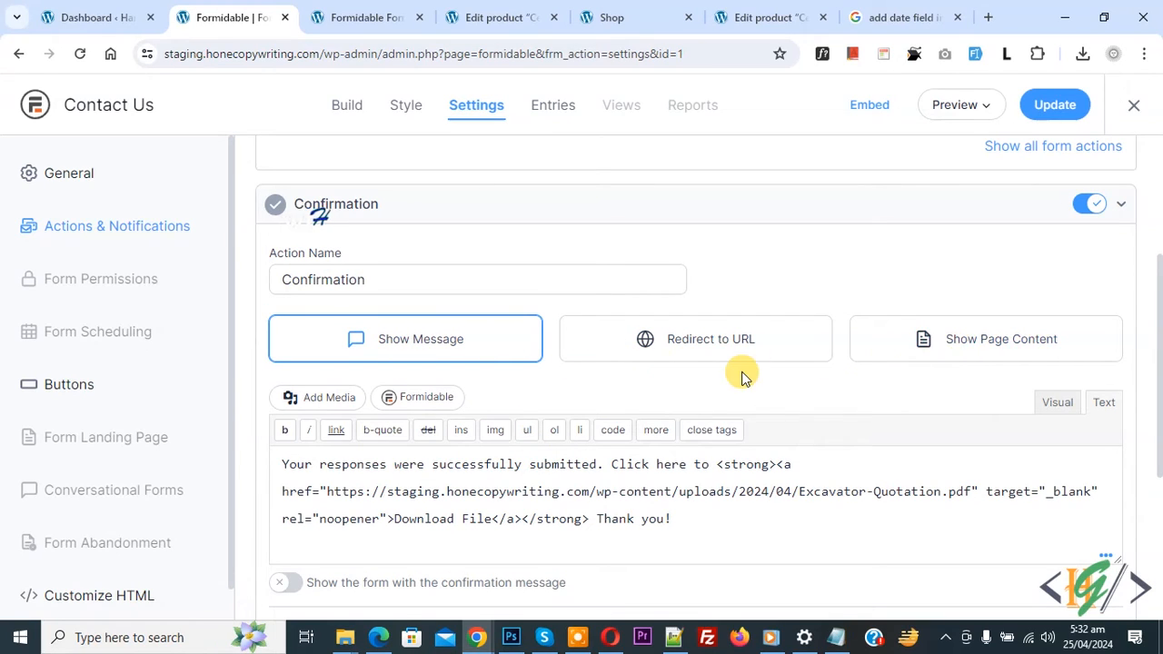
mouse_move(836, 373)
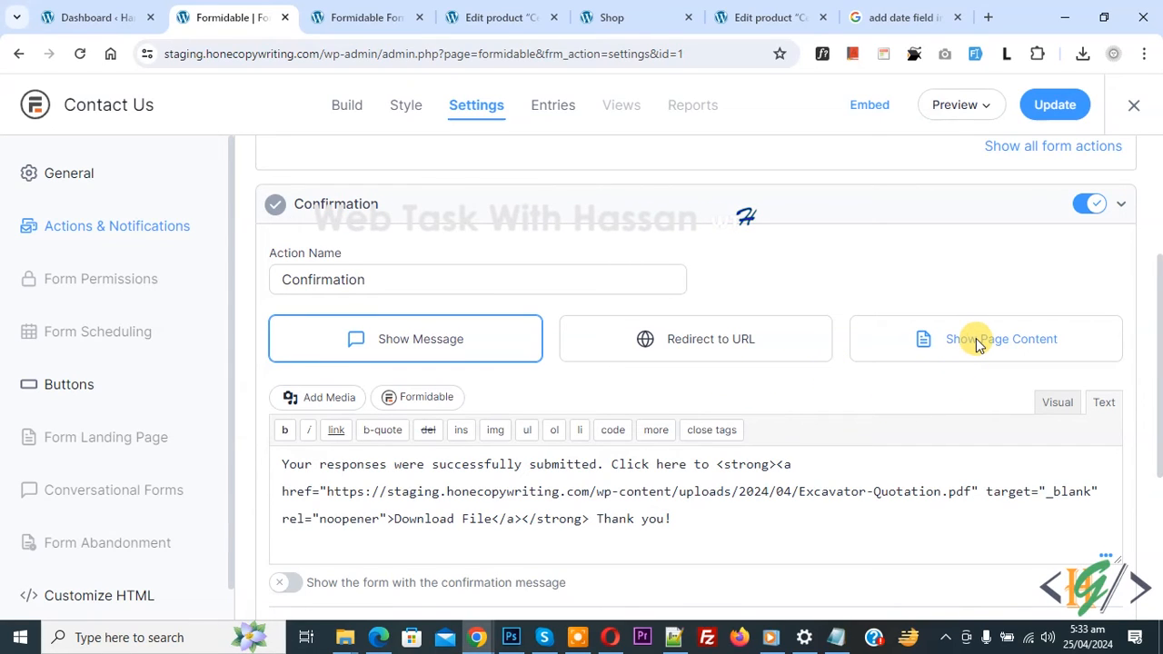
click(1000, 338)
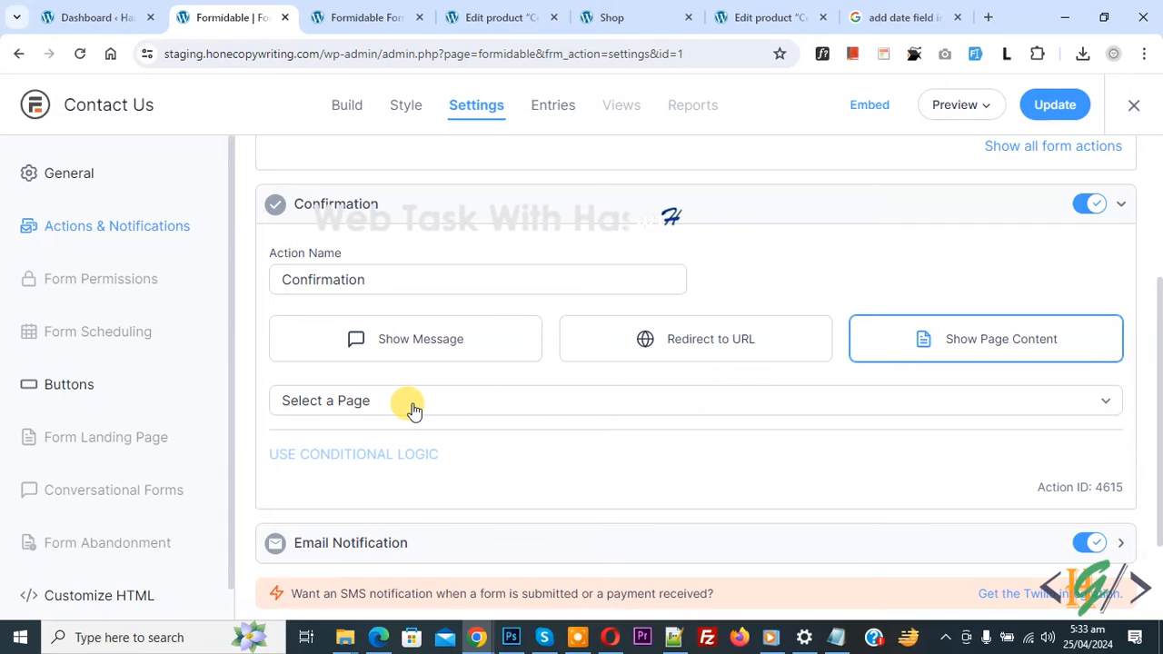
click(409, 407)
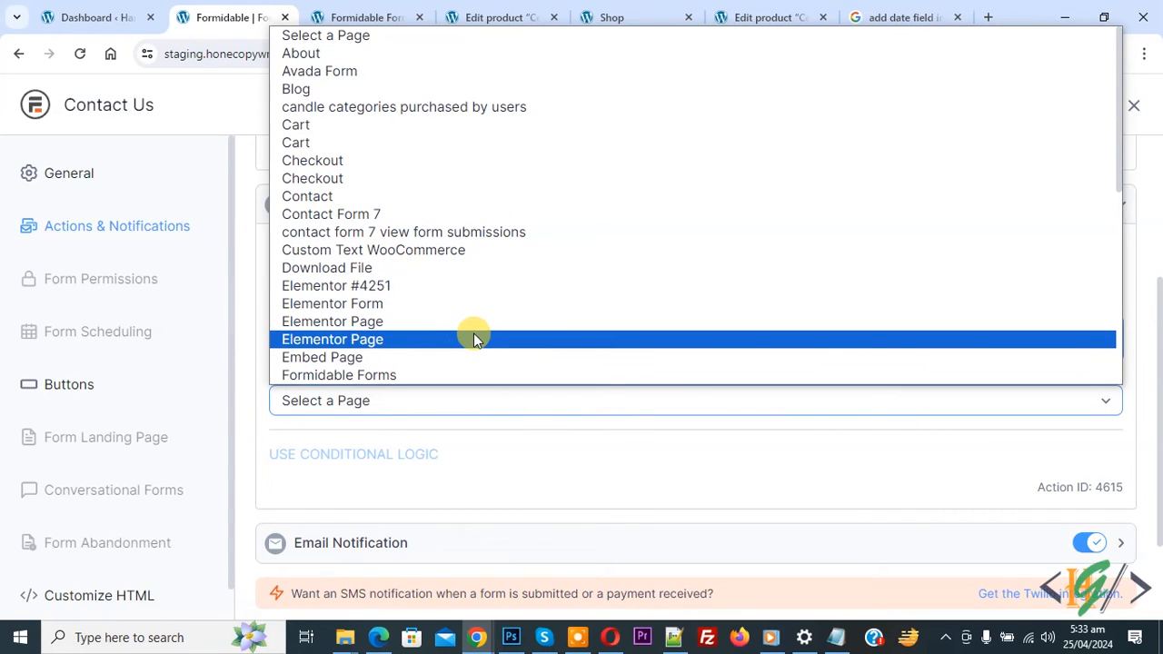
mouse_move(323, 436)
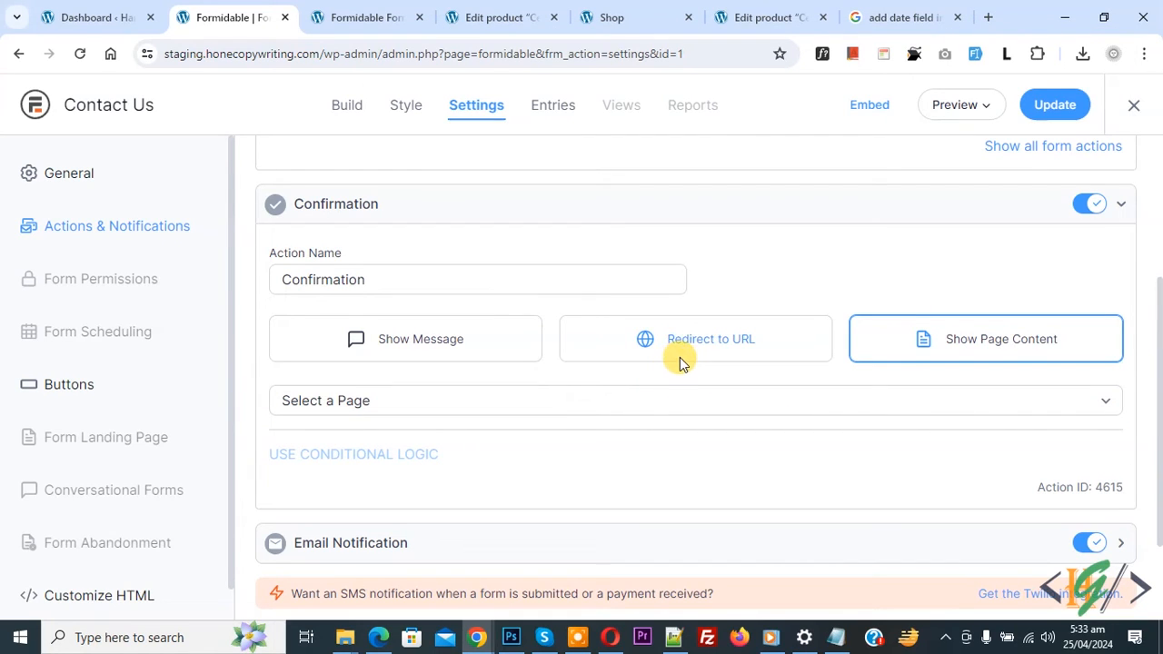
click(695, 339)
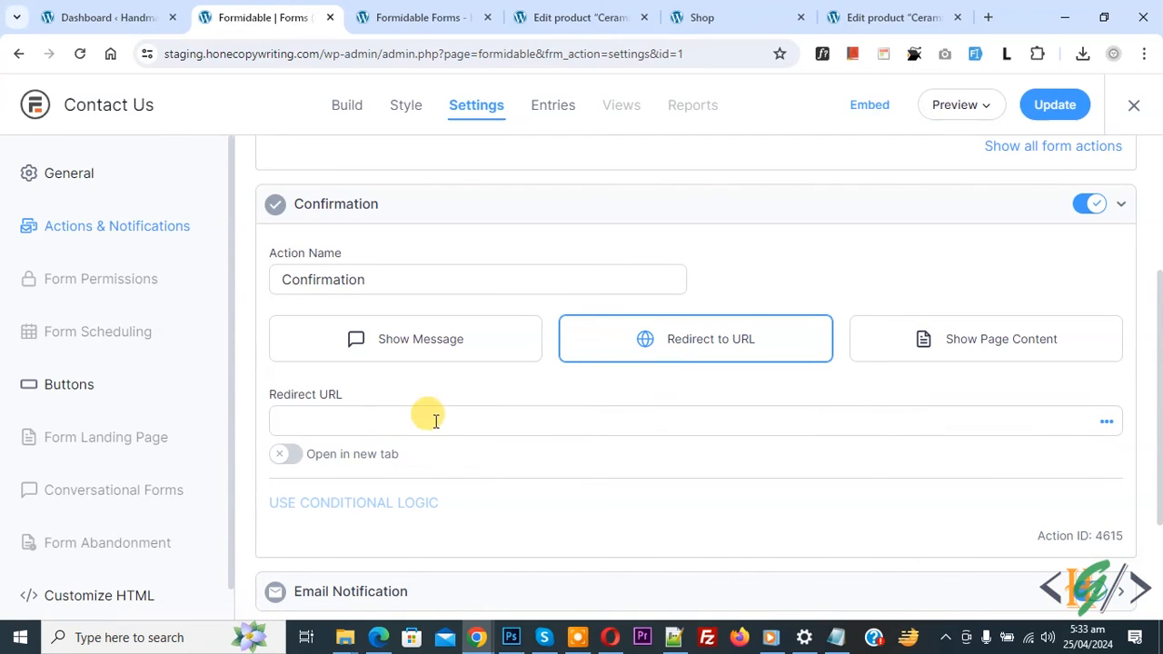
text(https://www.google.com/)
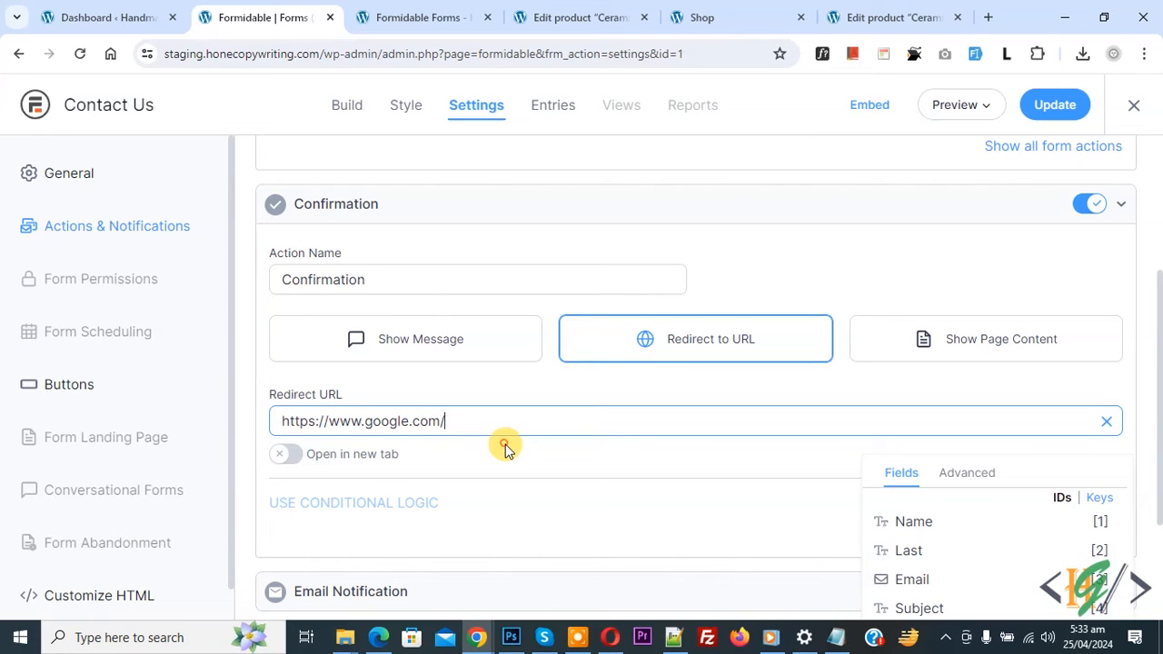
click(286, 454)
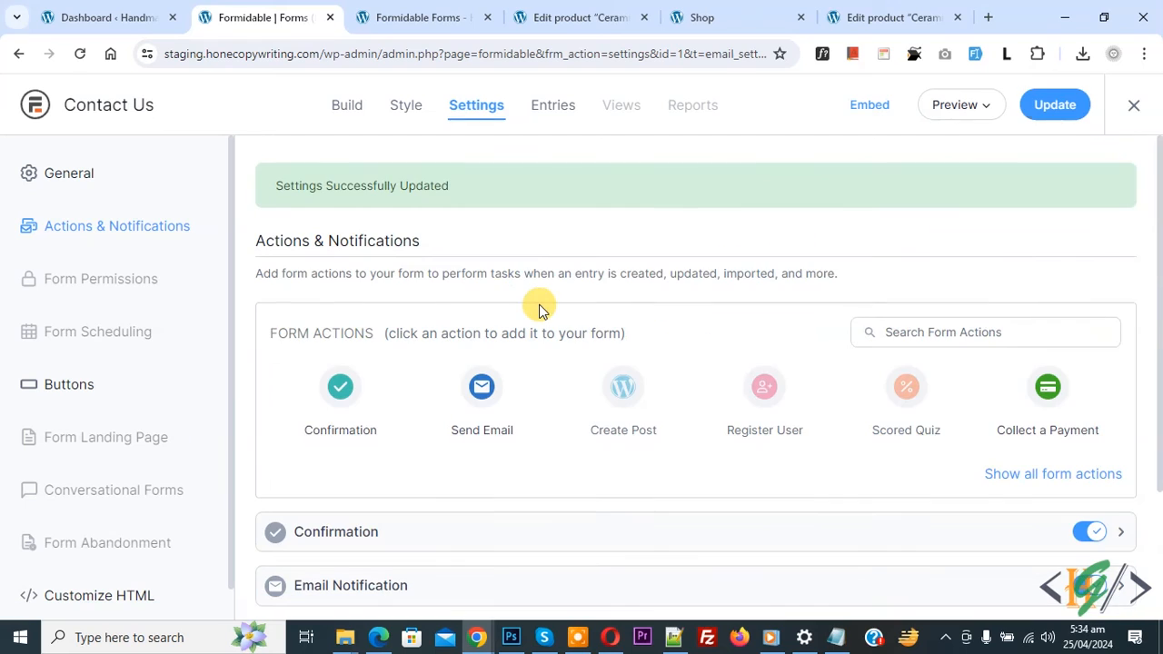
mouse_move(441, 194)
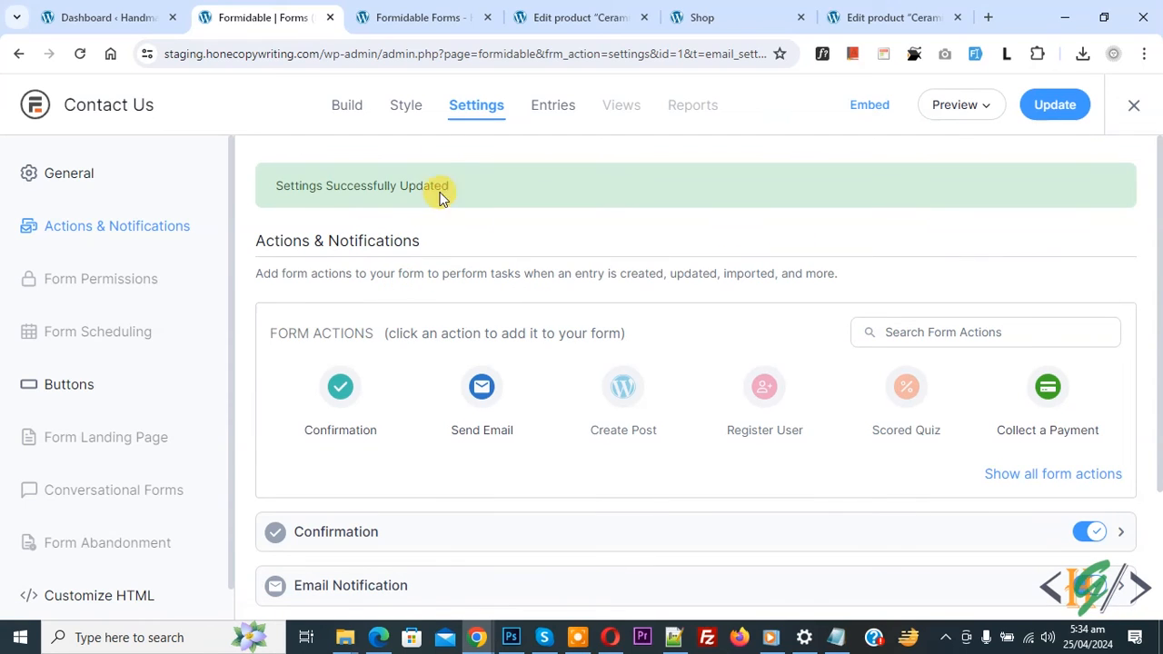
click(420, 18)
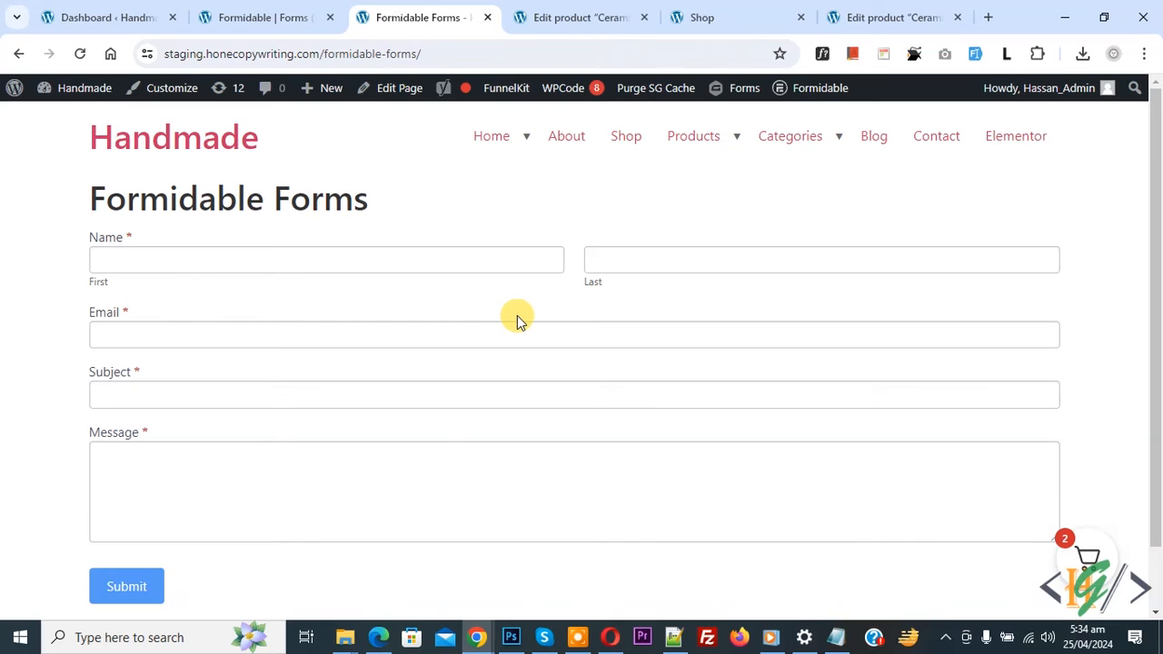
Step: Submit the live contact form and verify Google opens in a new tab
click(125, 586)
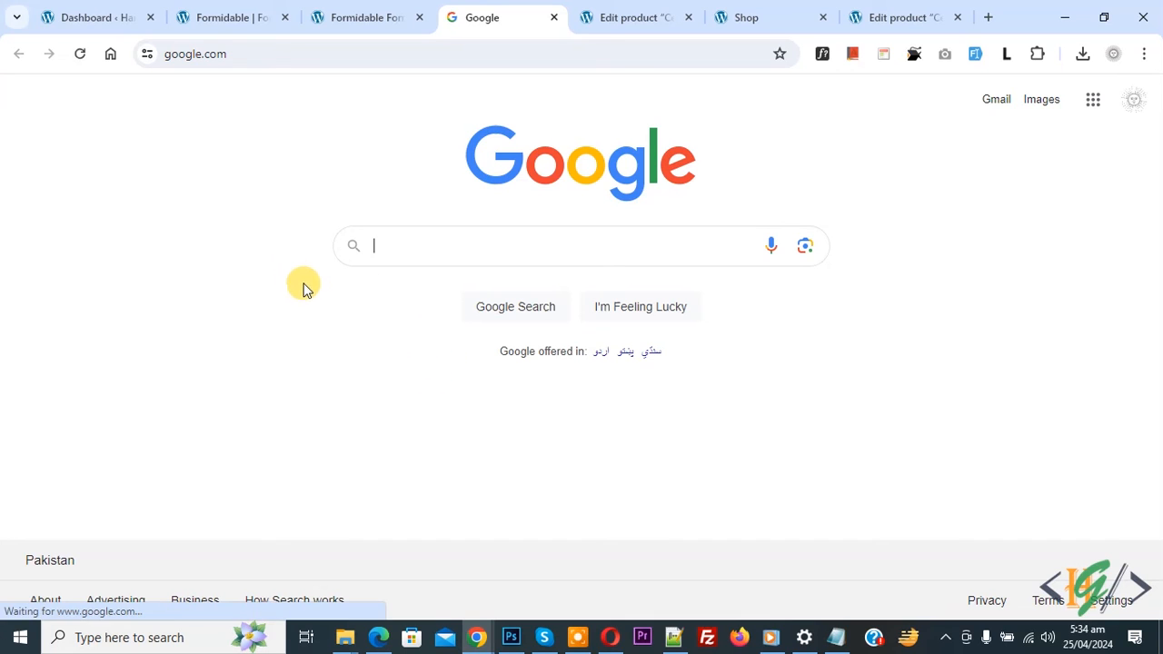
click(368, 18)
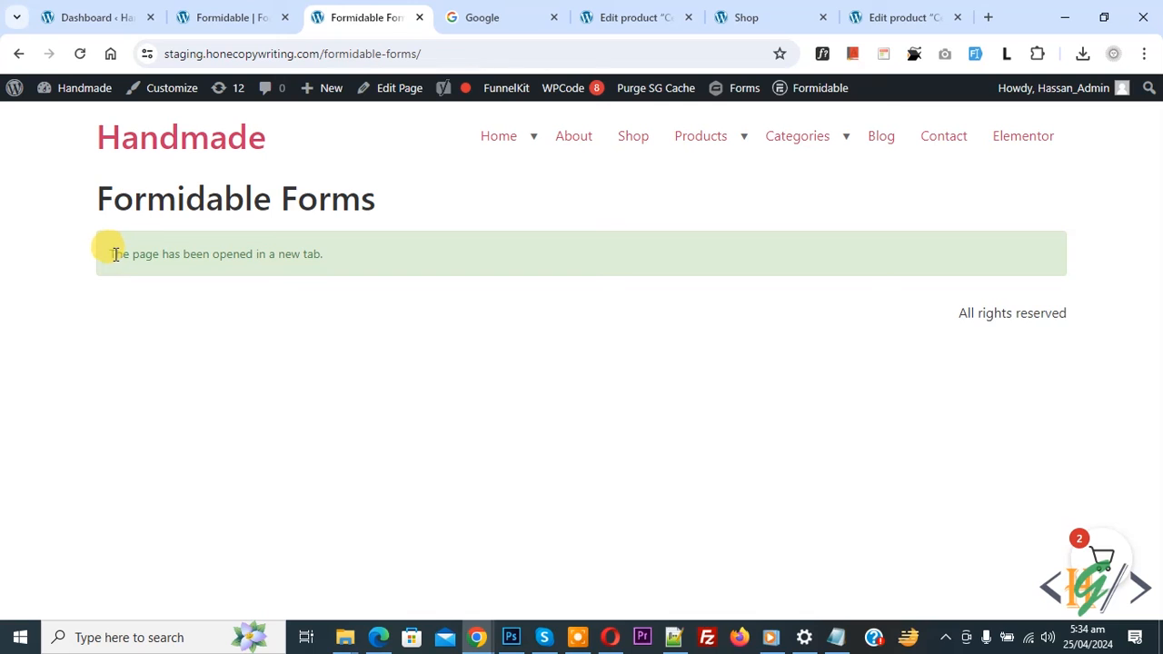
drag(109, 254, 290, 253)
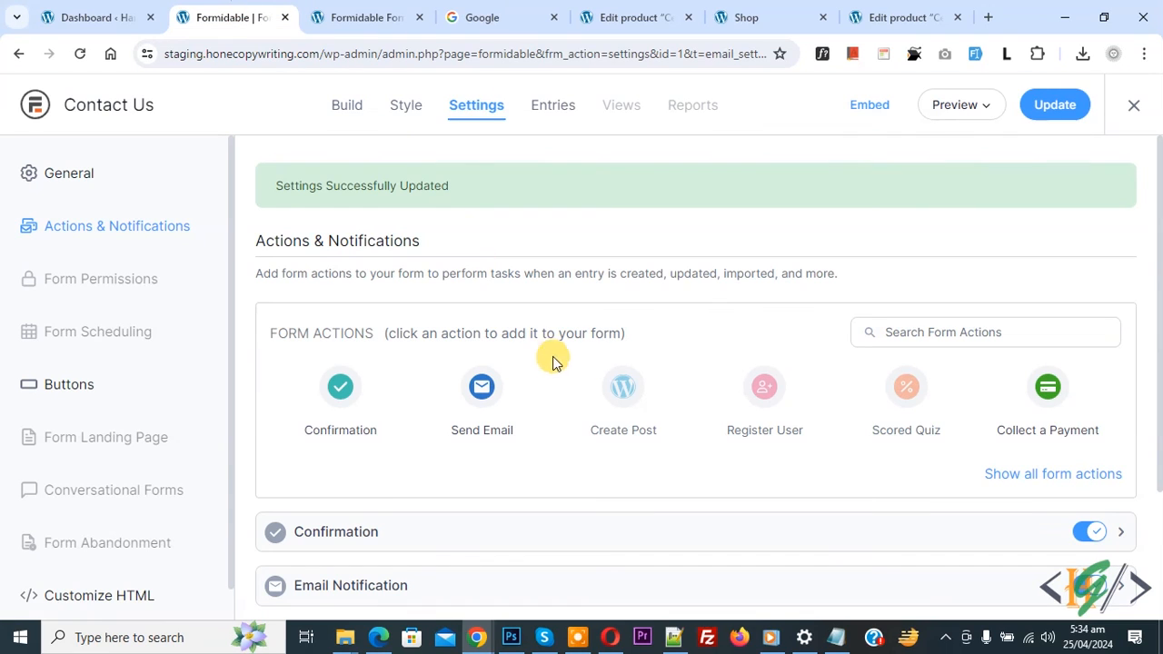
mouse_move(588, 476)
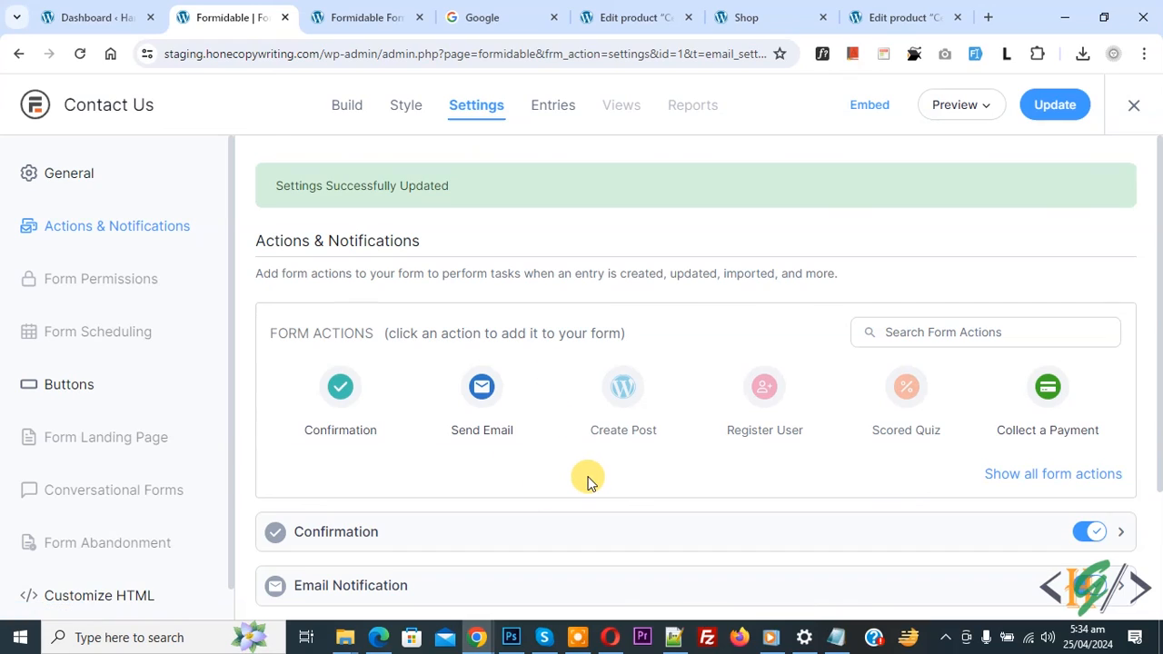